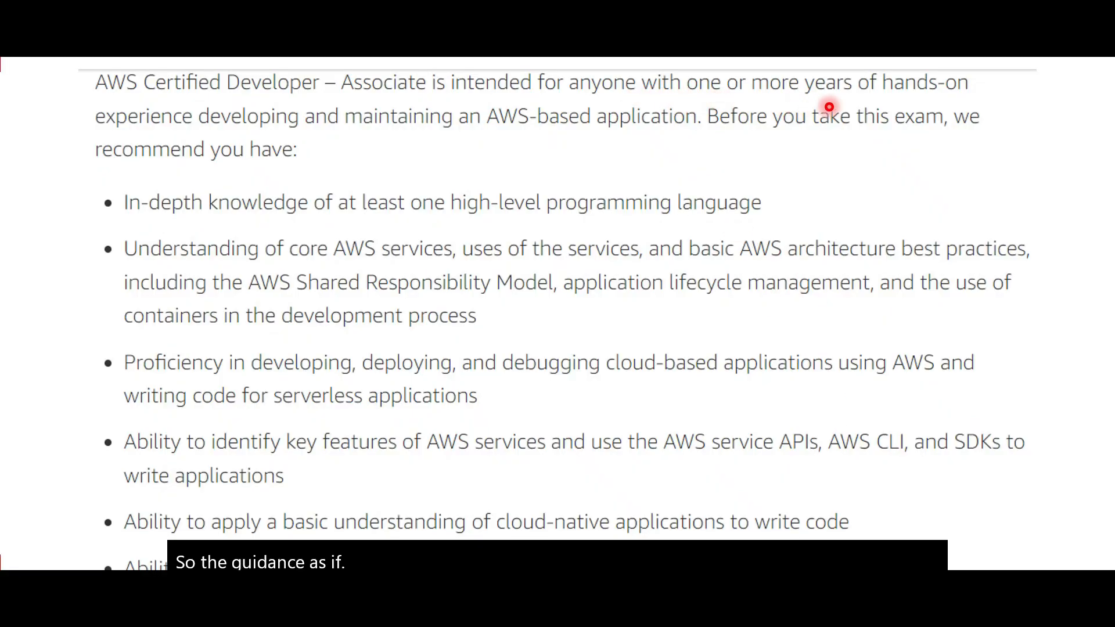
pyautogui.moveTo(587, 147)
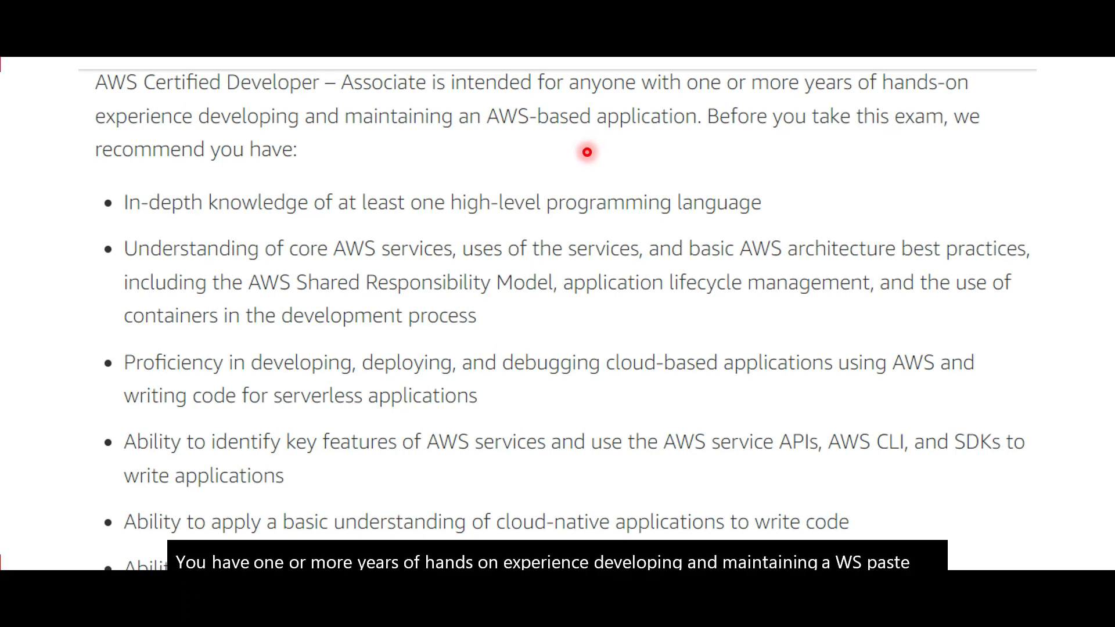
pyautogui.moveTo(670, 153)
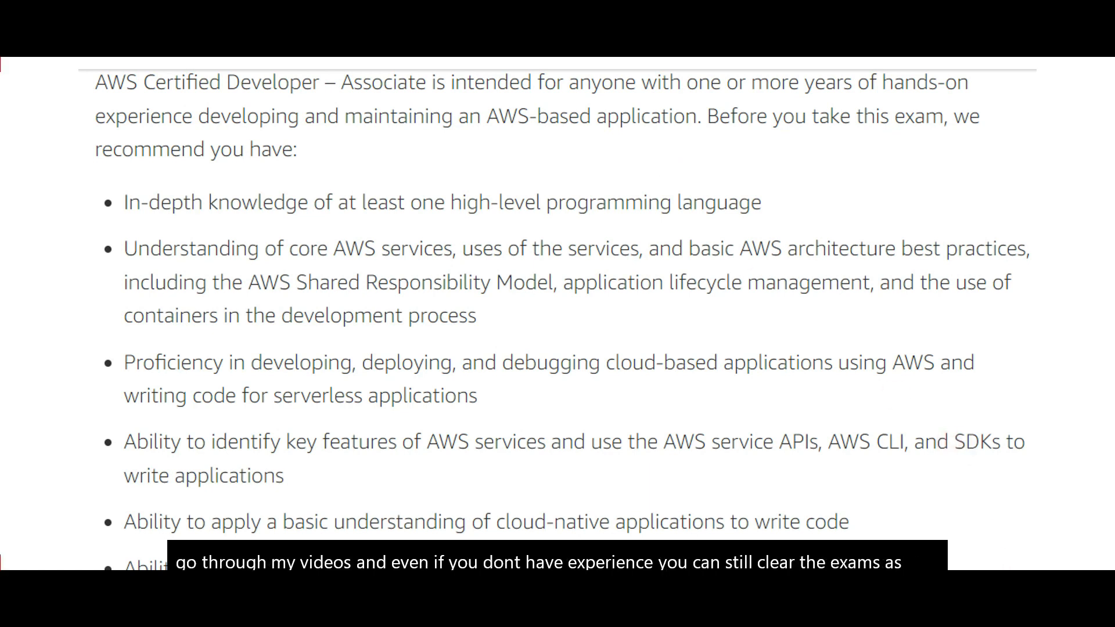
# Step: Mark Question 5's options A and B wrong with yellow crosses and advance to Question 6
pyautogui.click(468, 168)
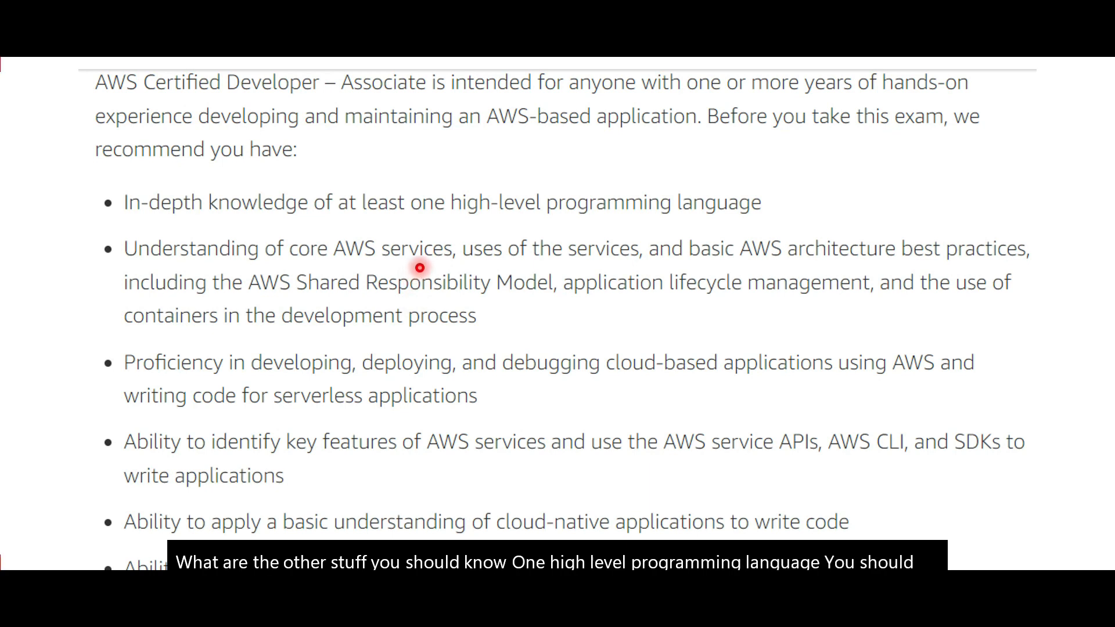
pyautogui.moveTo(430, 288)
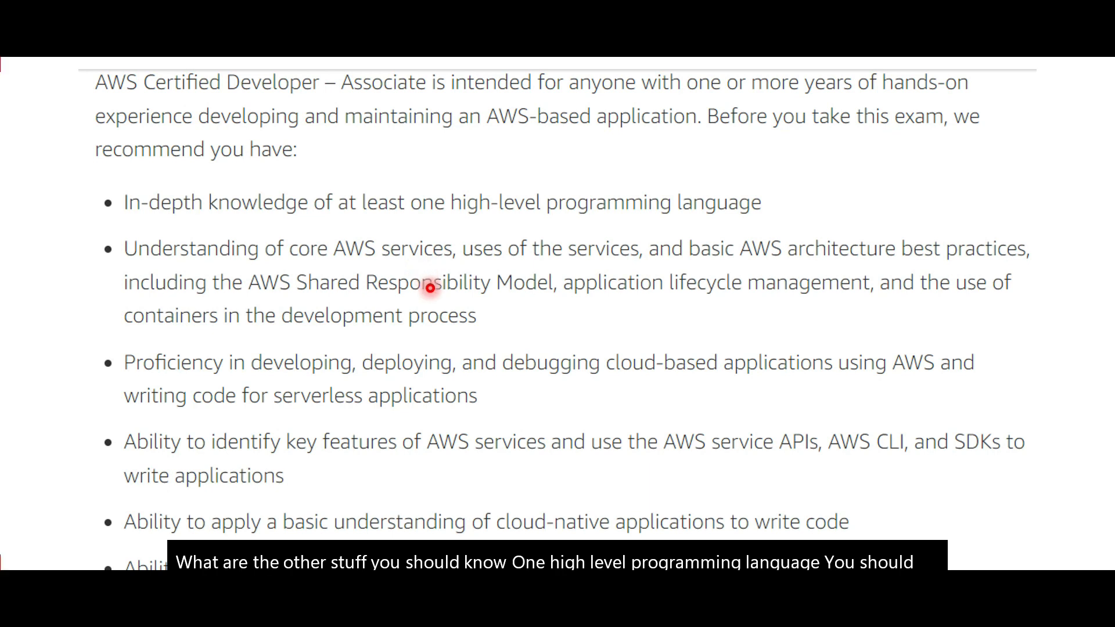
pyautogui.moveTo(382, 360)
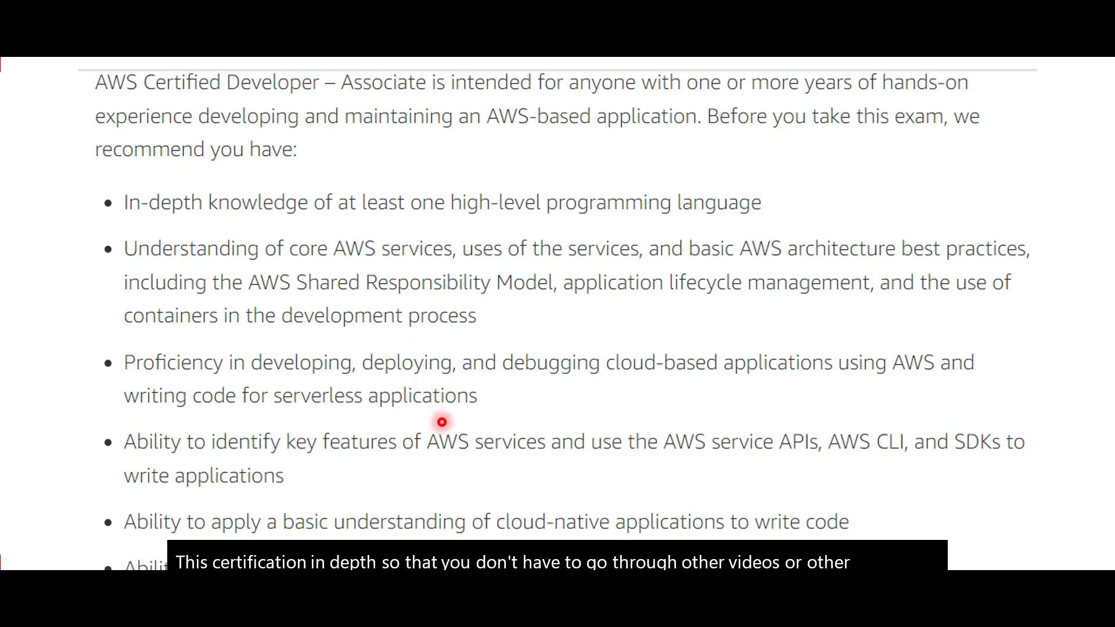
pyautogui.moveTo(416, 371)
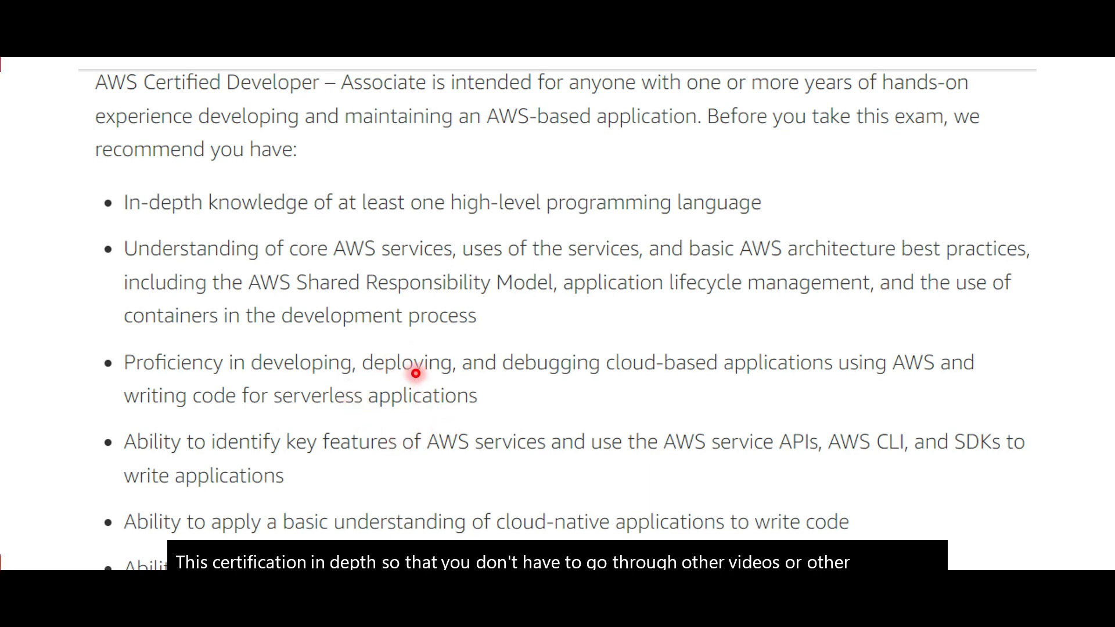
pyautogui.moveTo(685, 396)
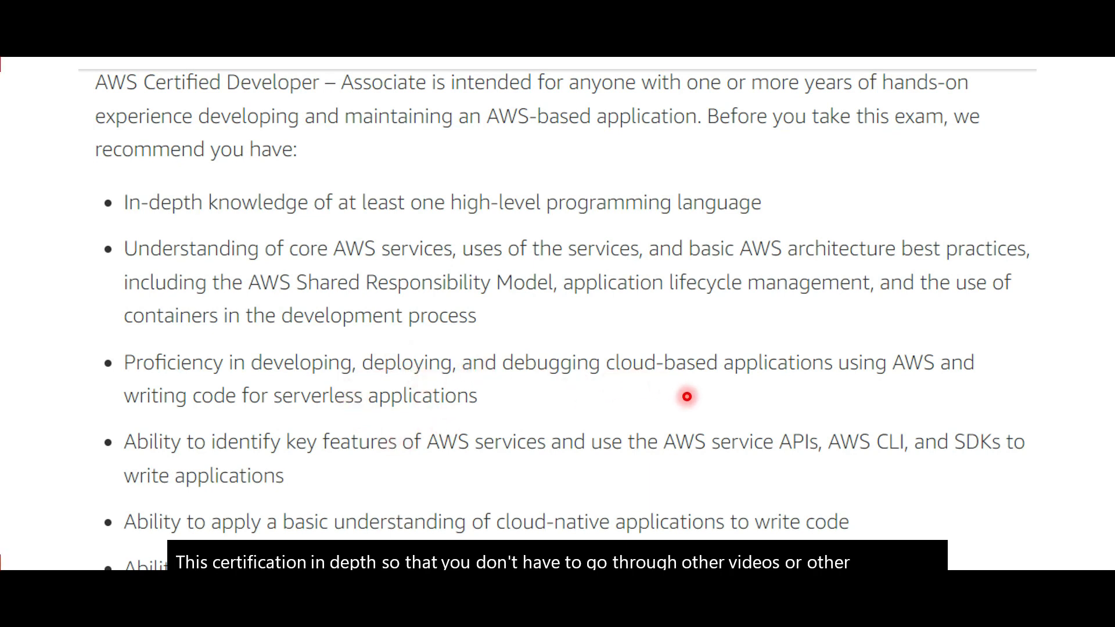
pyautogui.moveTo(325, 416)
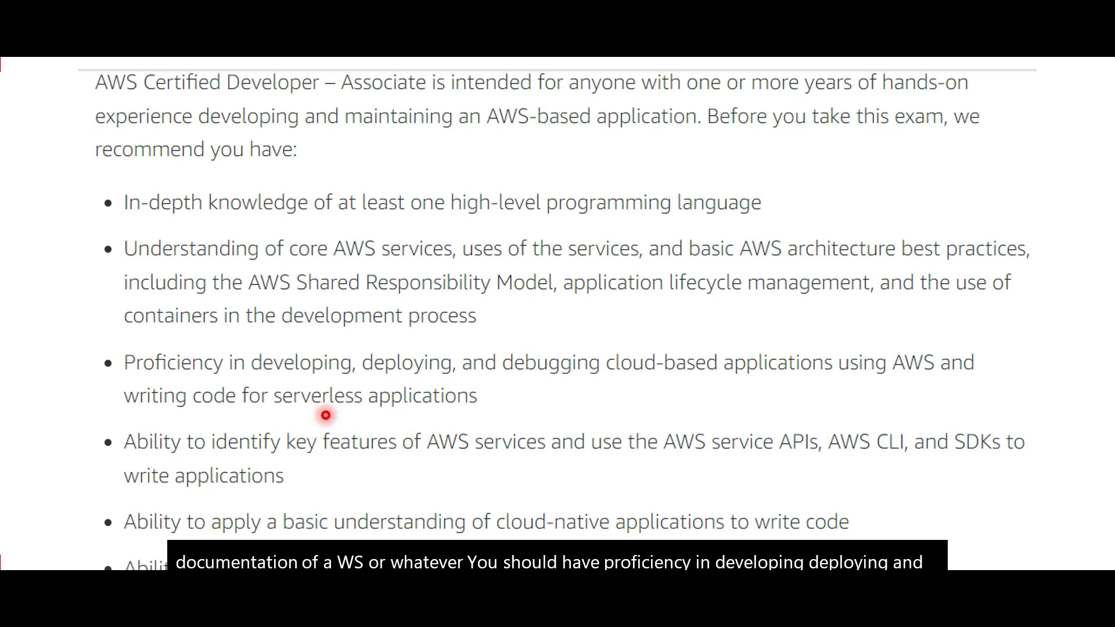
pyautogui.moveTo(628, 489)
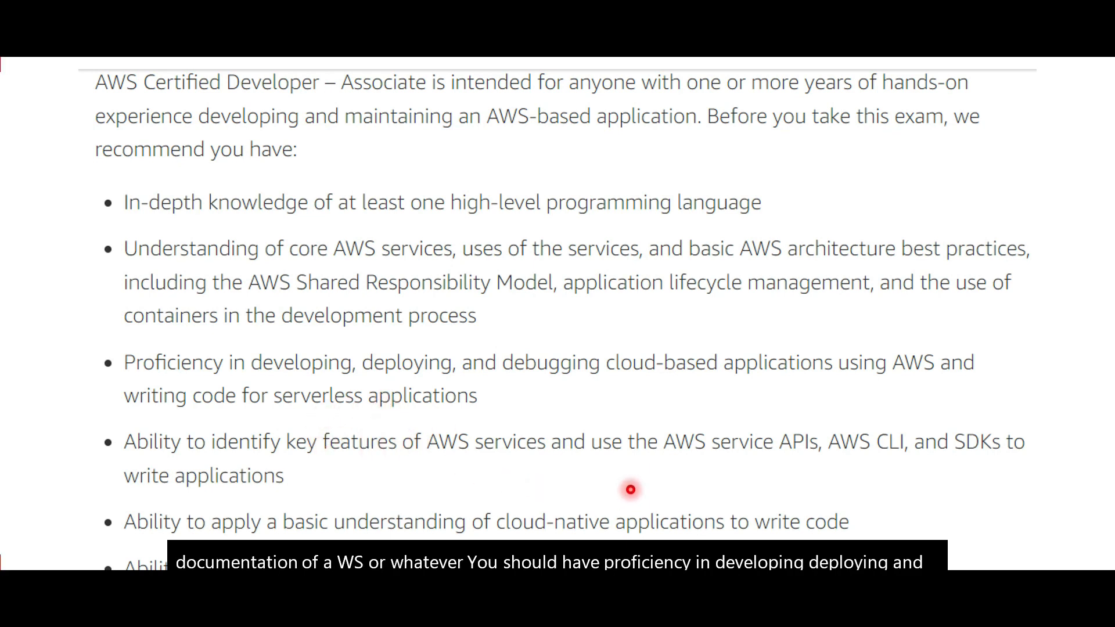
pyautogui.moveTo(948, 472)
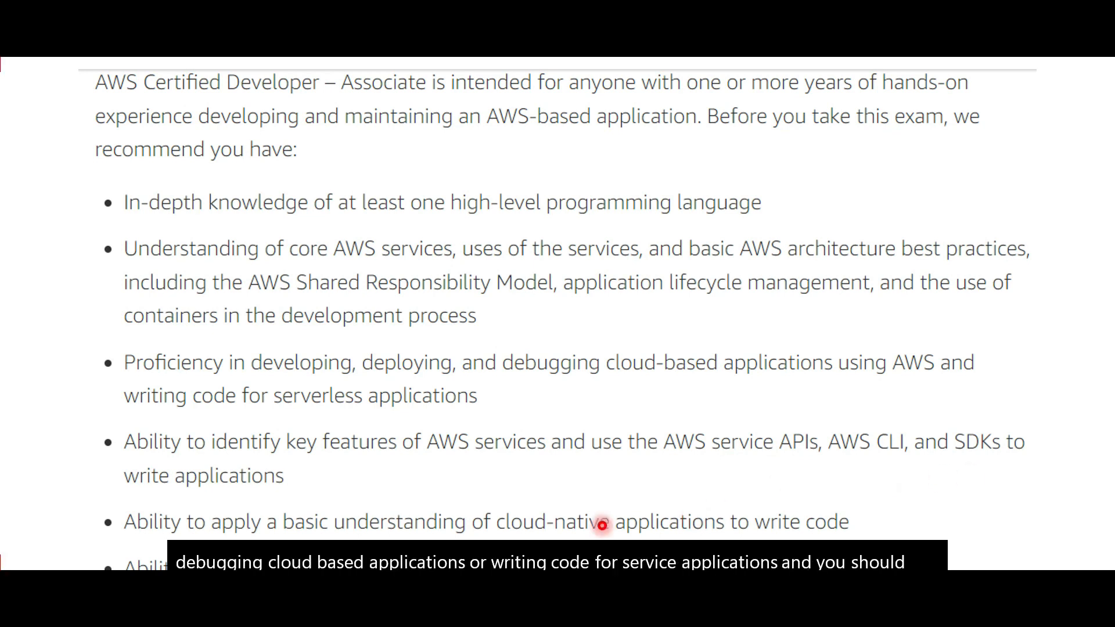
pyautogui.moveTo(631, 533)
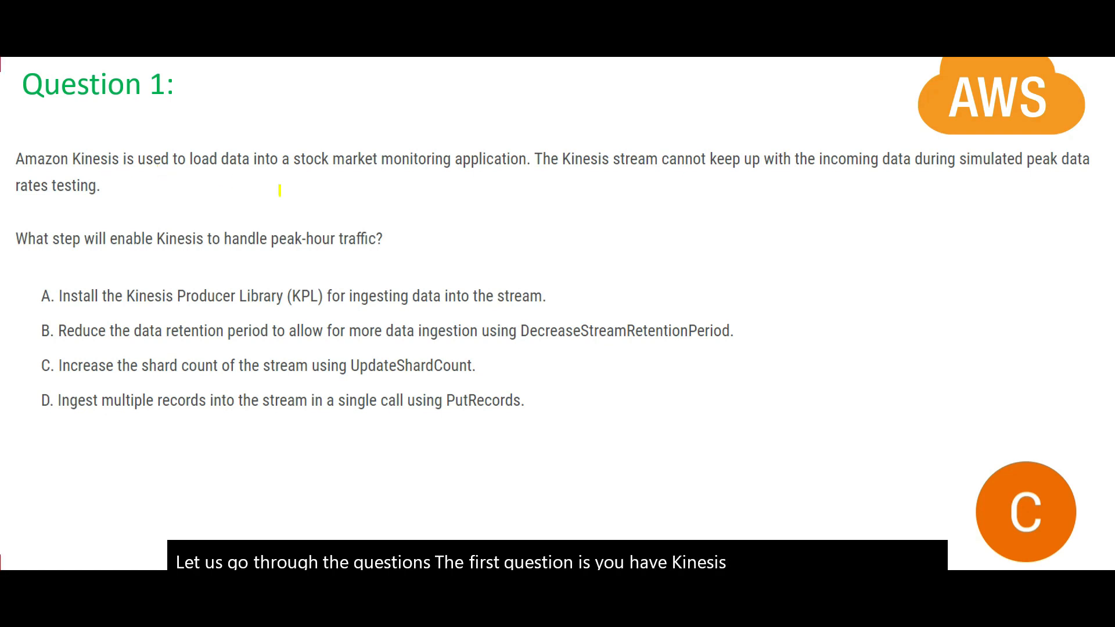
pyautogui.moveTo(935, 379)
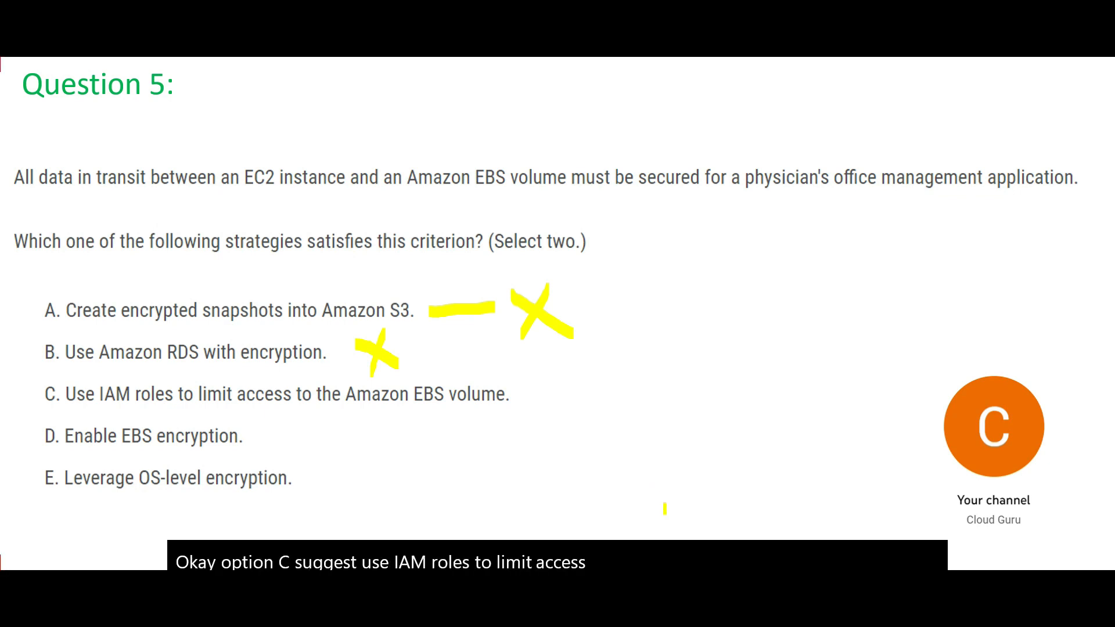
pyautogui.press('Right')
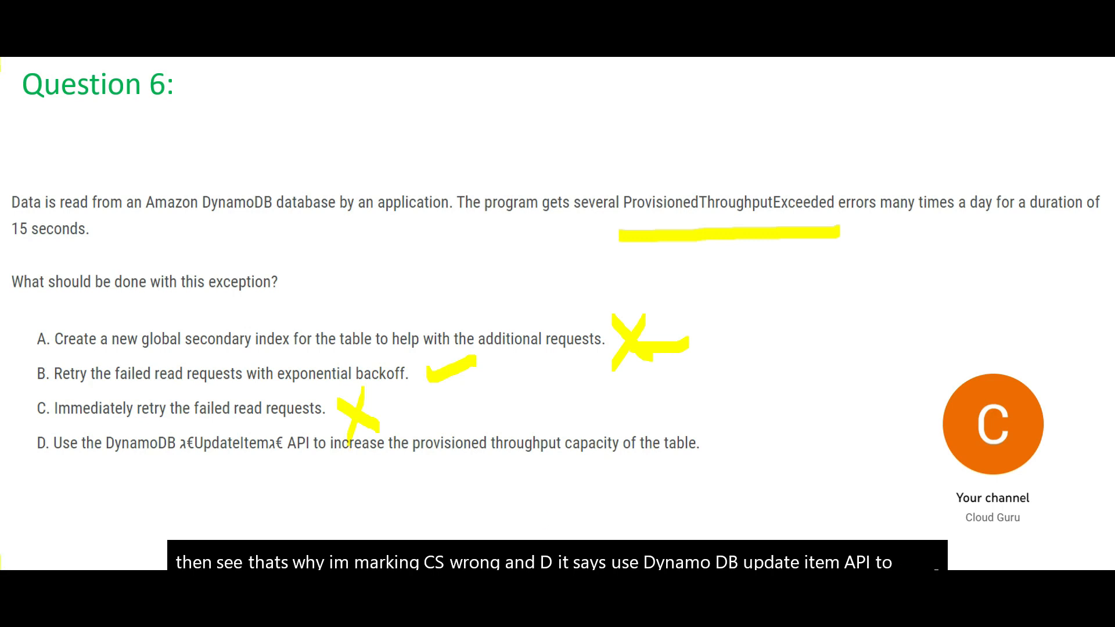
pyautogui.moveTo(872, 480)
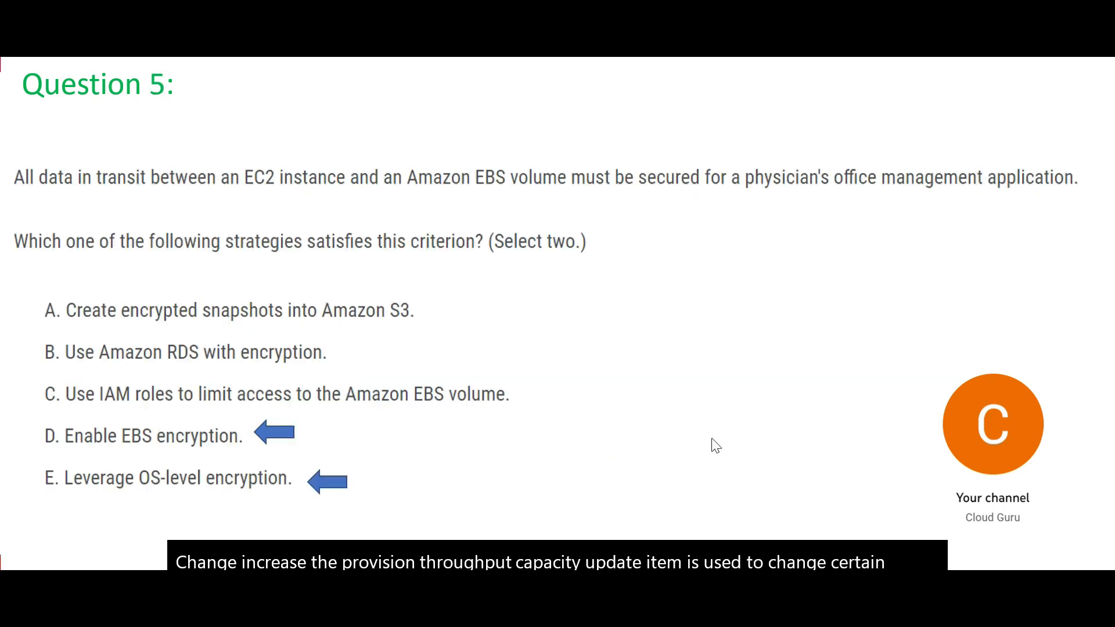
pyautogui.moveTo(821, 512)
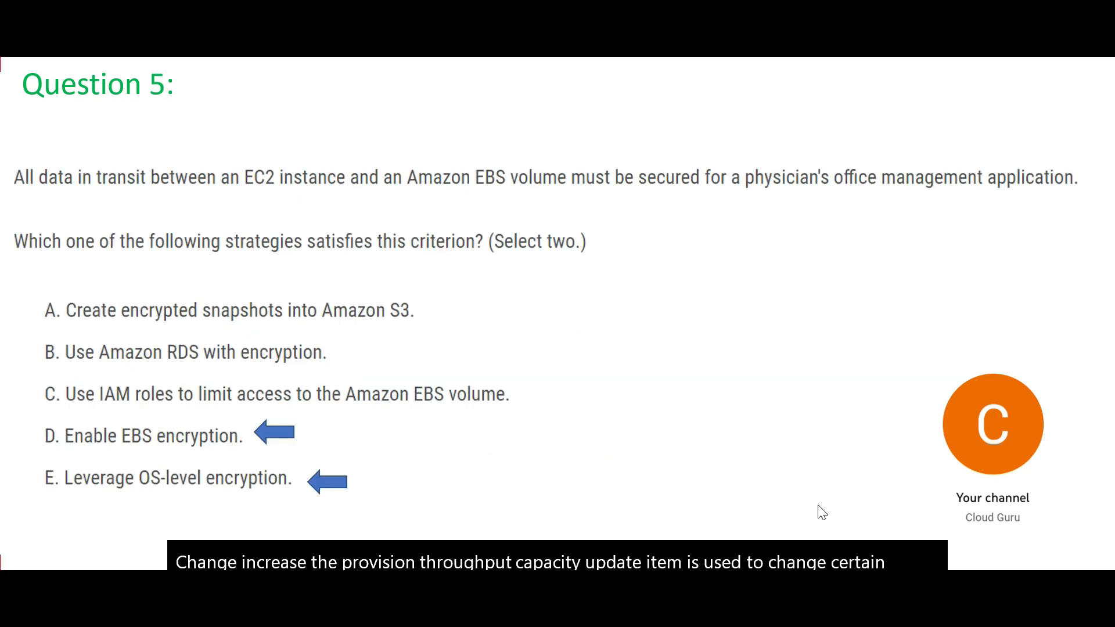